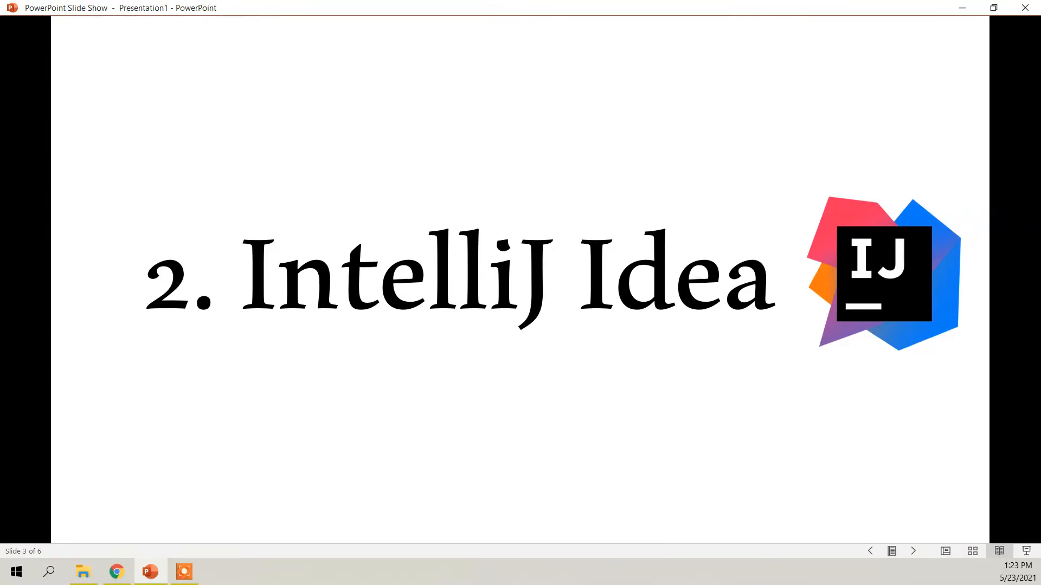
Advance the slide show to slide 4, "3. NetBeans" with its logo.
{"action": "left_click", "coordinate": [912, 551]}
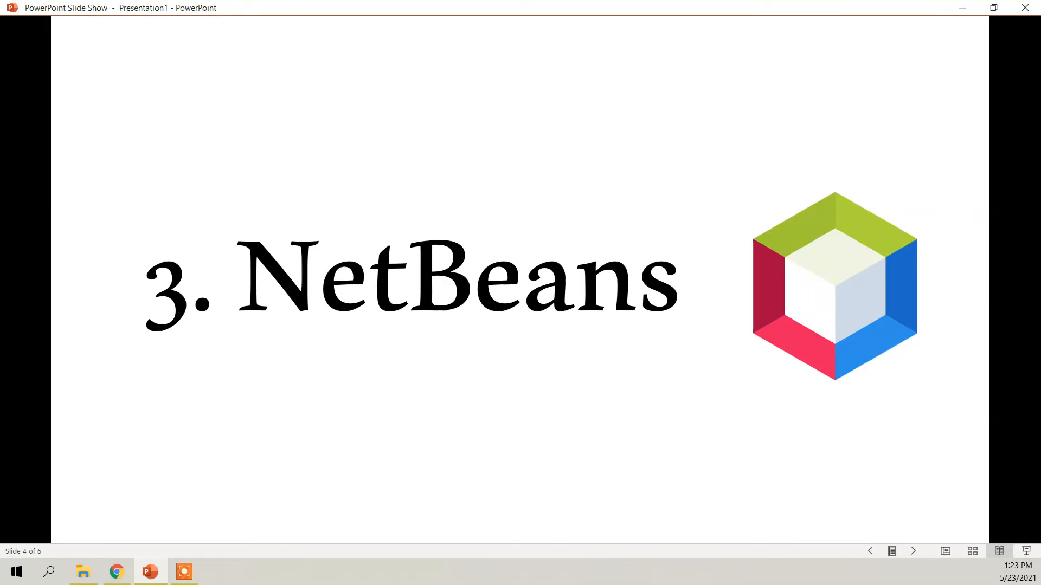